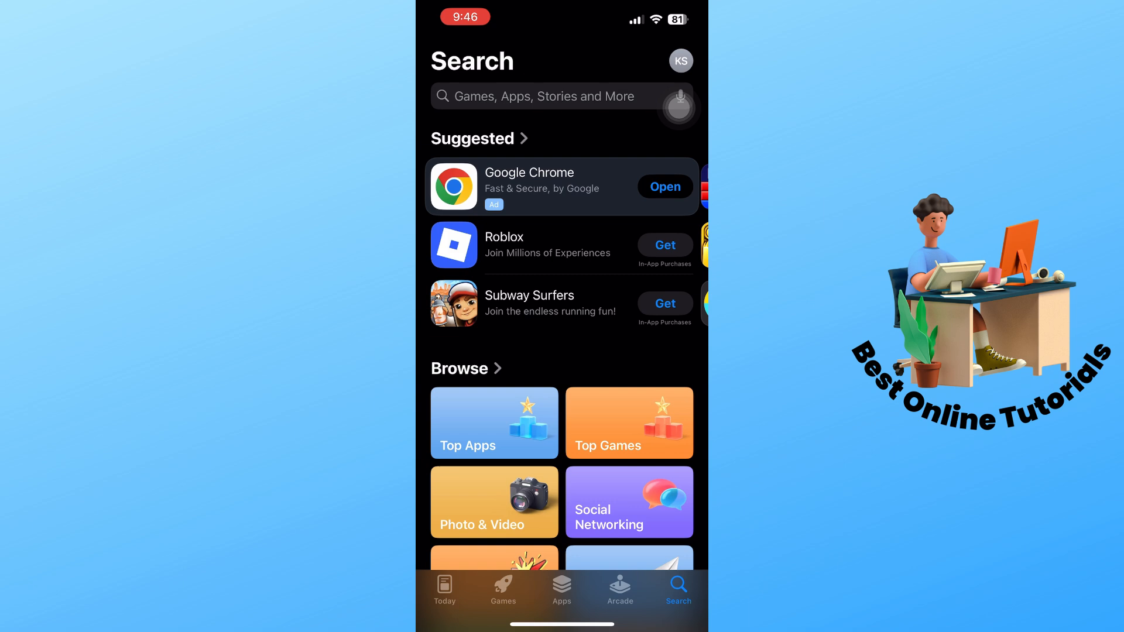
Search the App Store for 'locket', reach the Locket Widget page and launch the app
type("Lo")
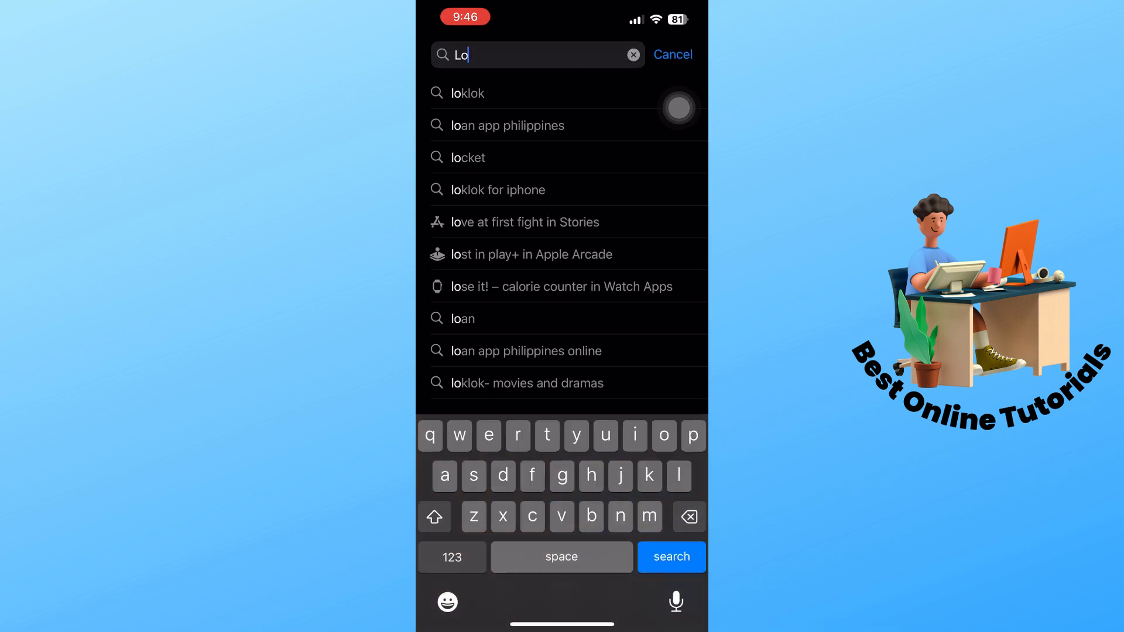
left_click(467, 157)
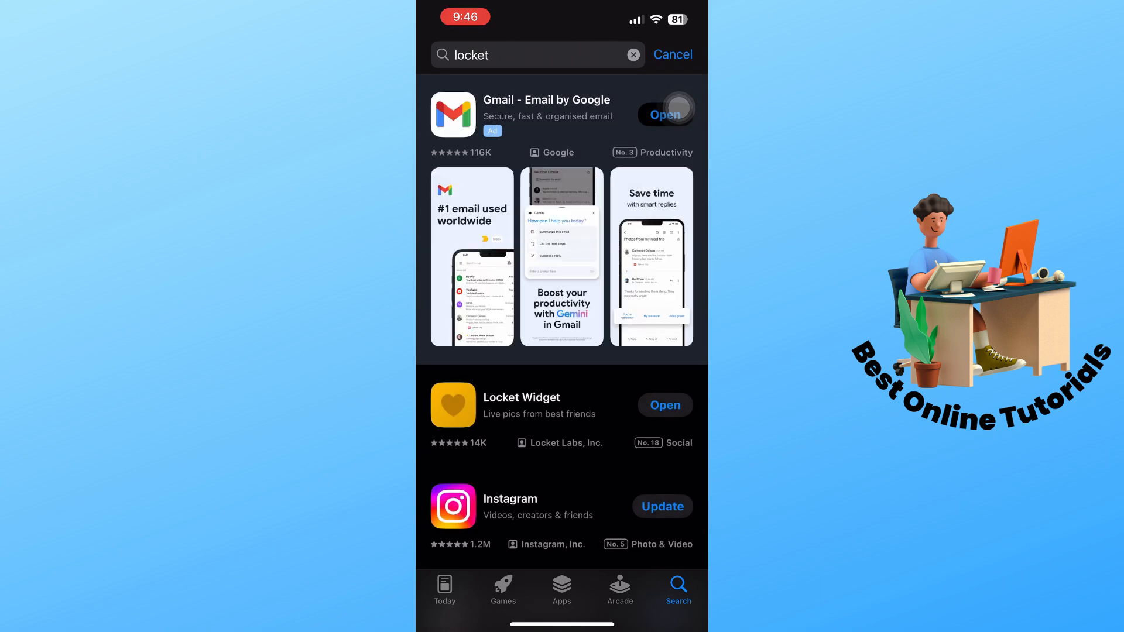
left_click(521, 405)
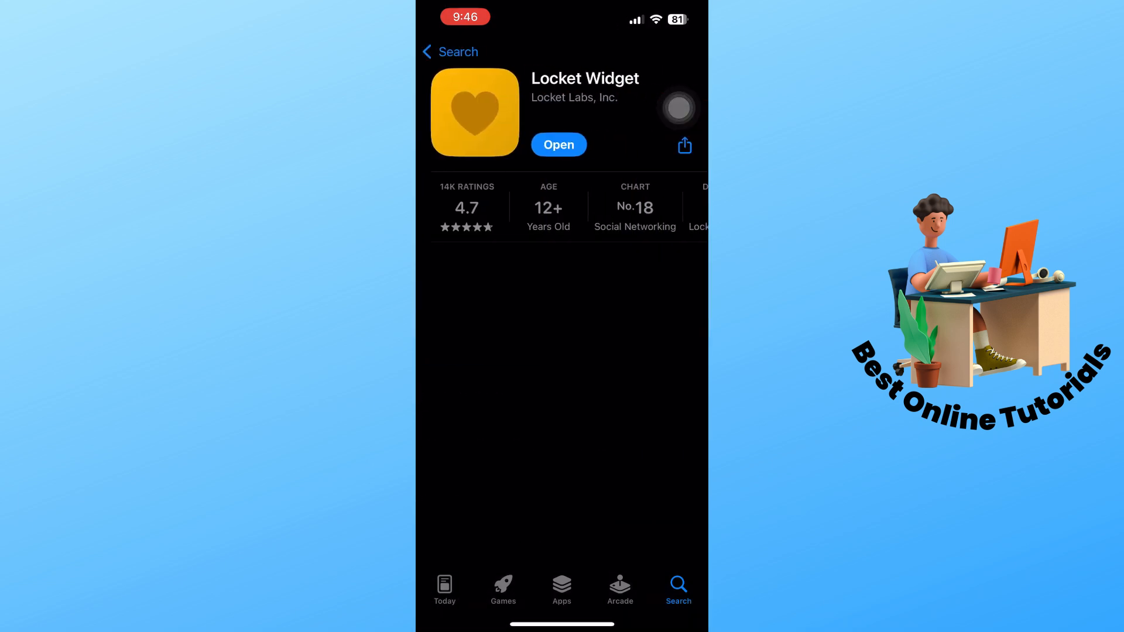
left_click(558, 144)
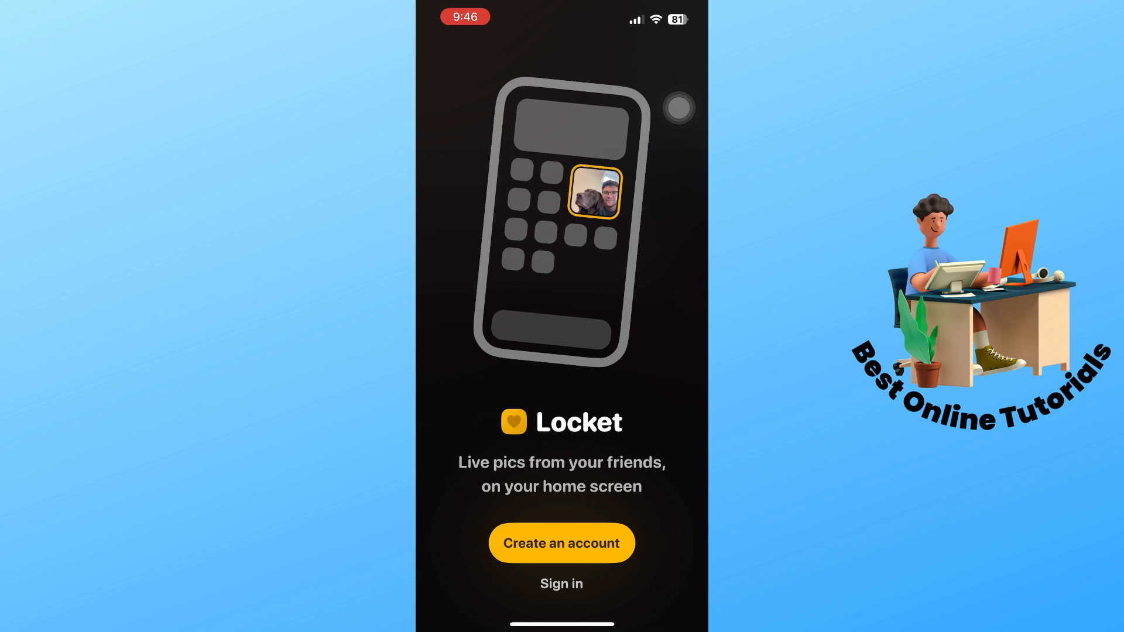
Start a new Locket account, submit the email address and begin entering a password
left_click(561, 542)
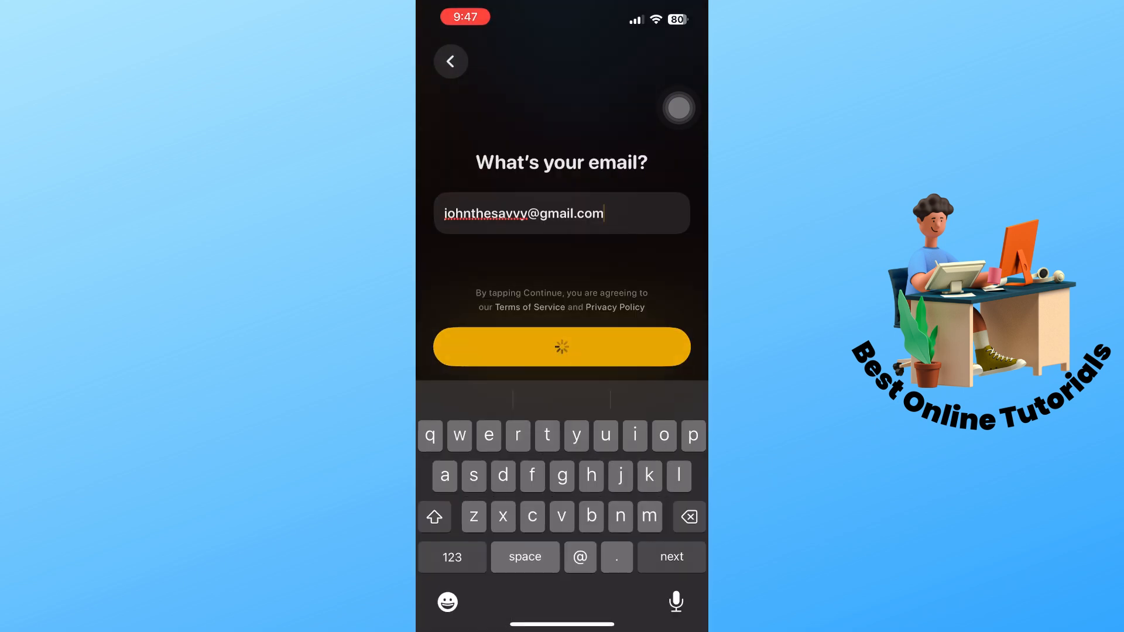
left_click(561, 347)
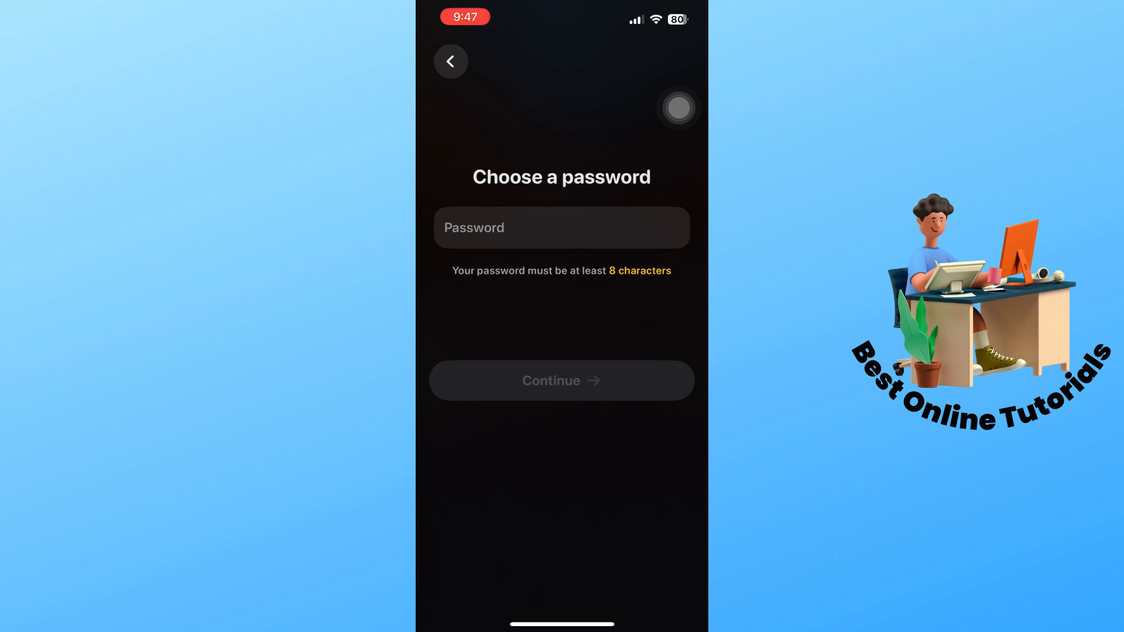
left_click(561, 227)
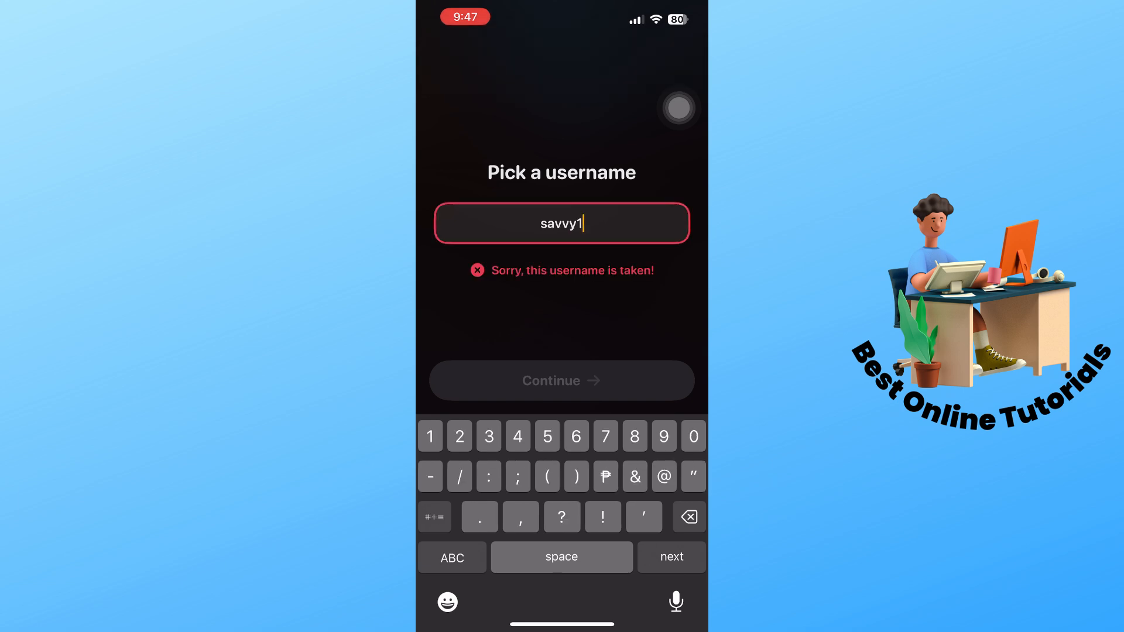
Append digits until username savvy12336 shows Available! and continue with it
type("2336")
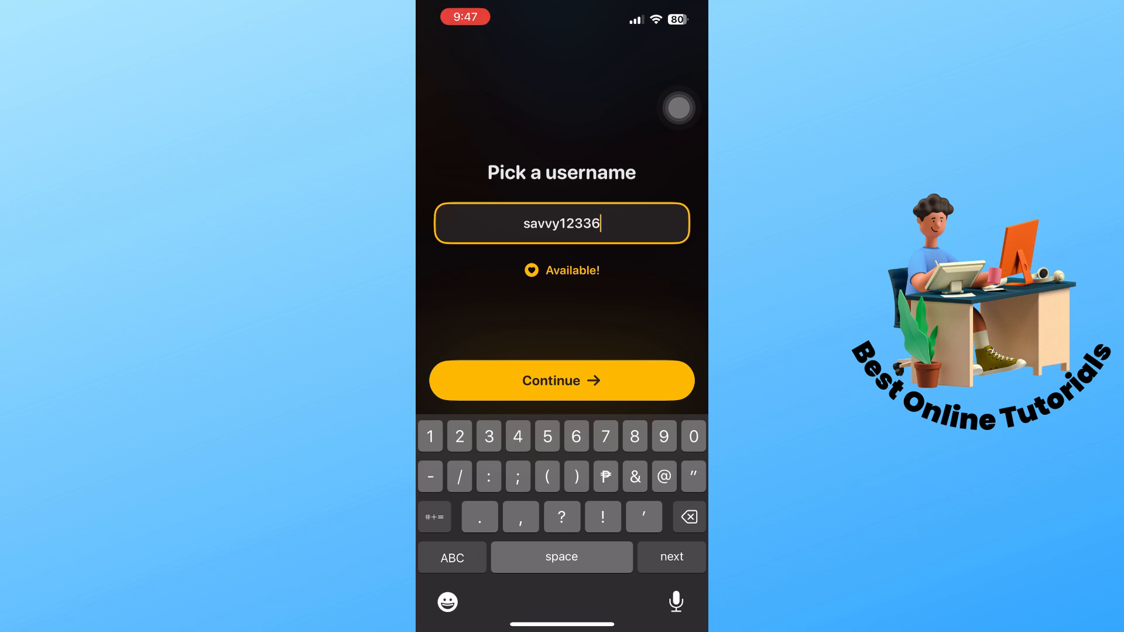
left_click(561, 379)
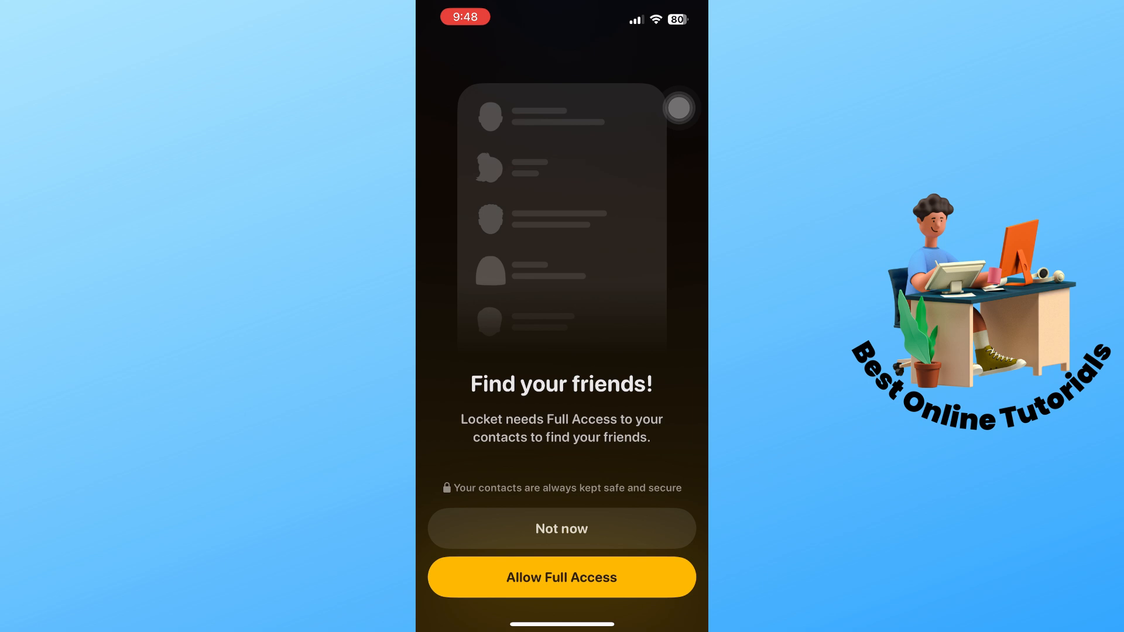
Skip contacts access, dismiss the invite share sheet and answer the notifications alert
left_click(561, 528)
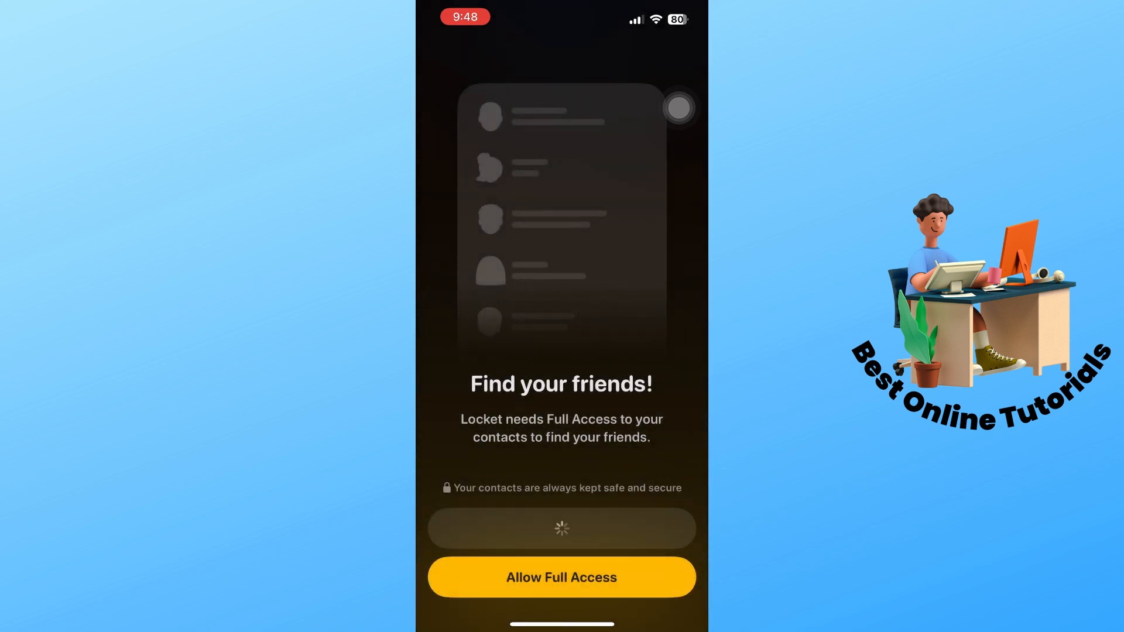
left_click(561, 577)
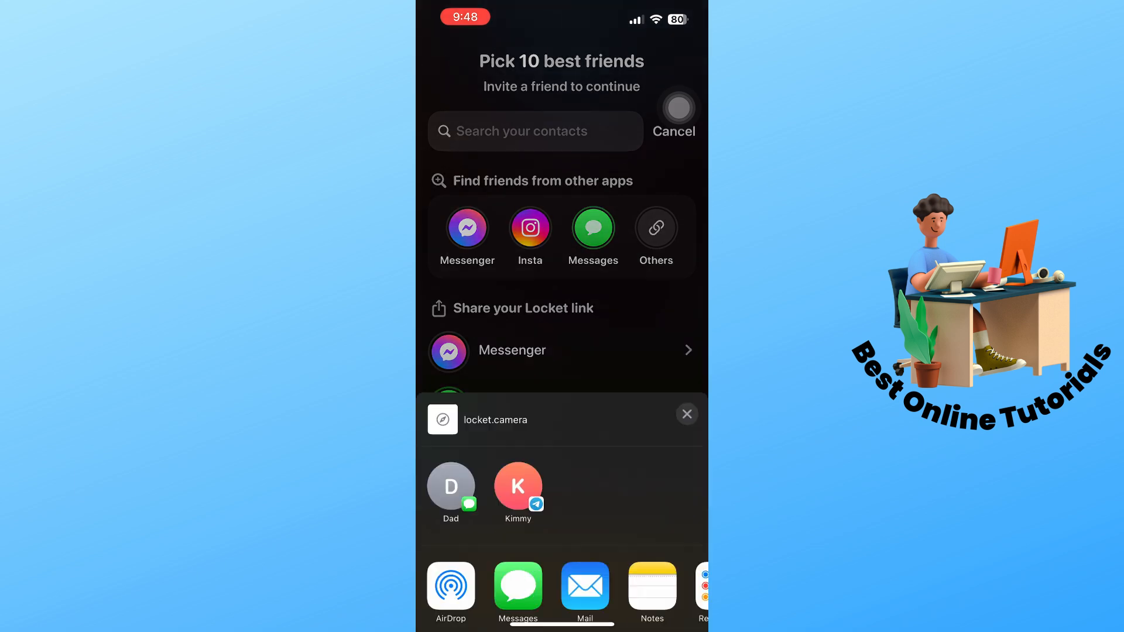
left_click(686, 414)
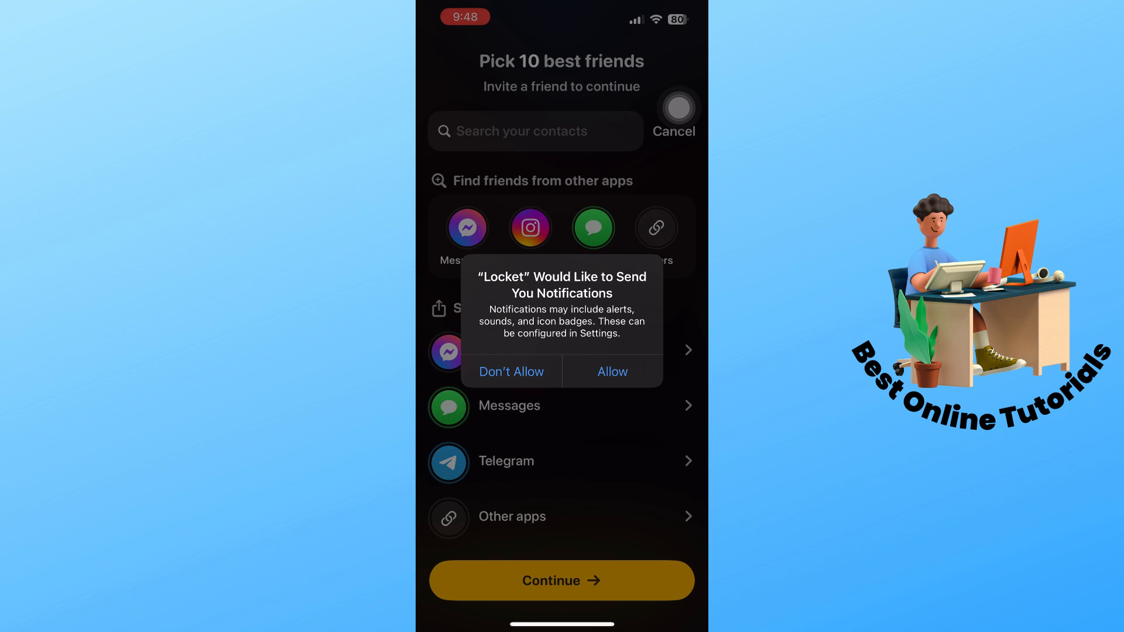
left_click(611, 371)
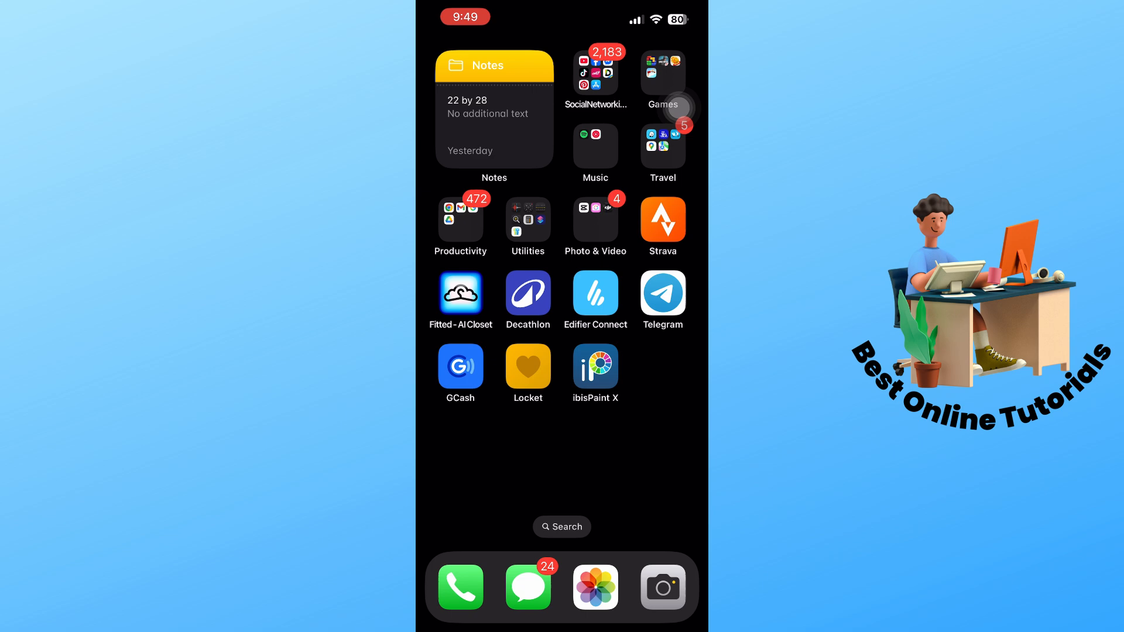
Add the large Locket widget from the widget gallery to the home screen and tap it
left_click(528, 366)
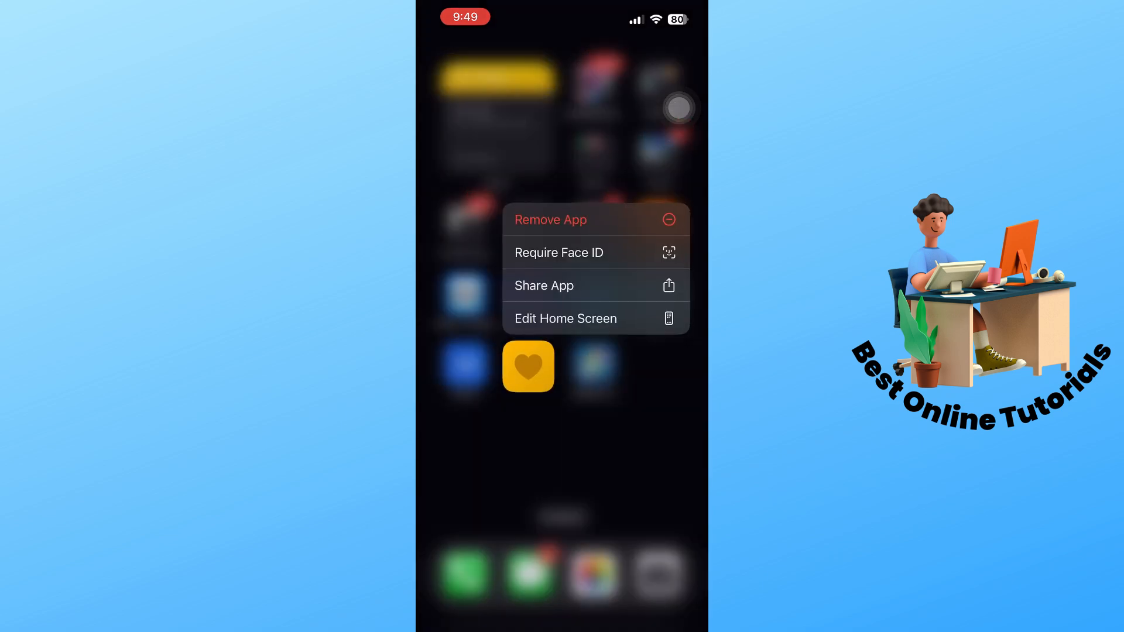
left_click(565, 318)
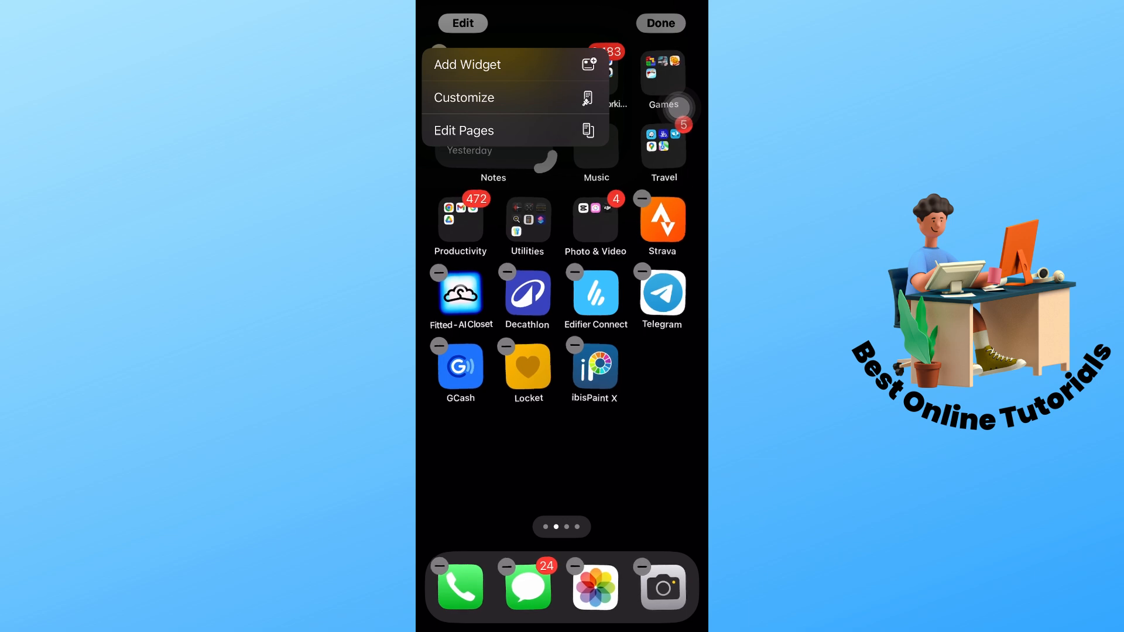
left_click(467, 64)
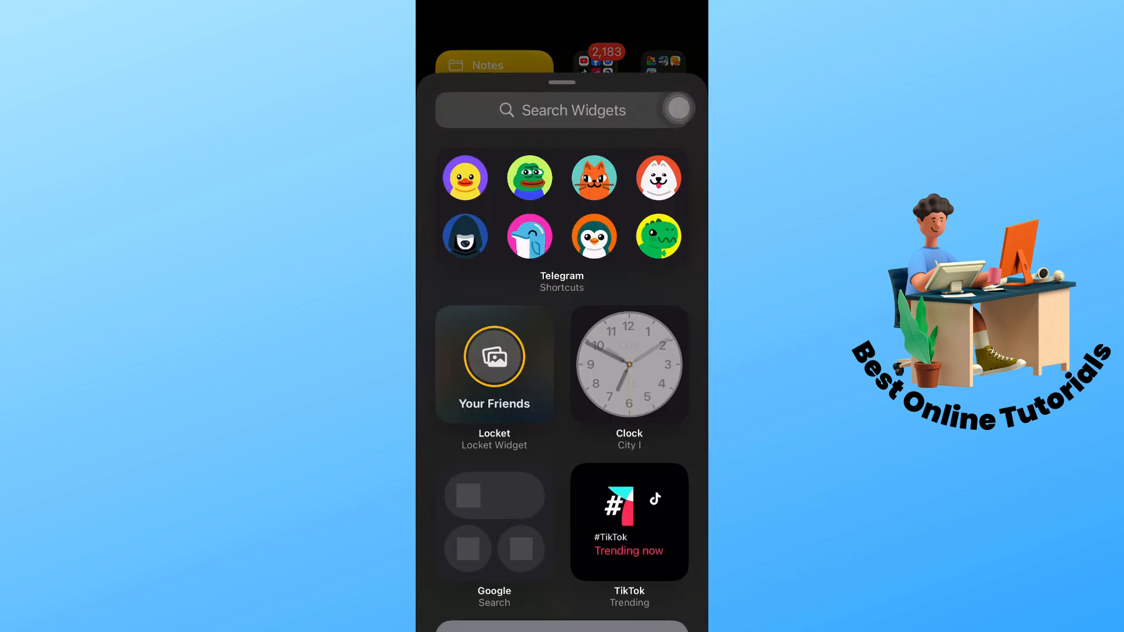
left_click(494, 367)
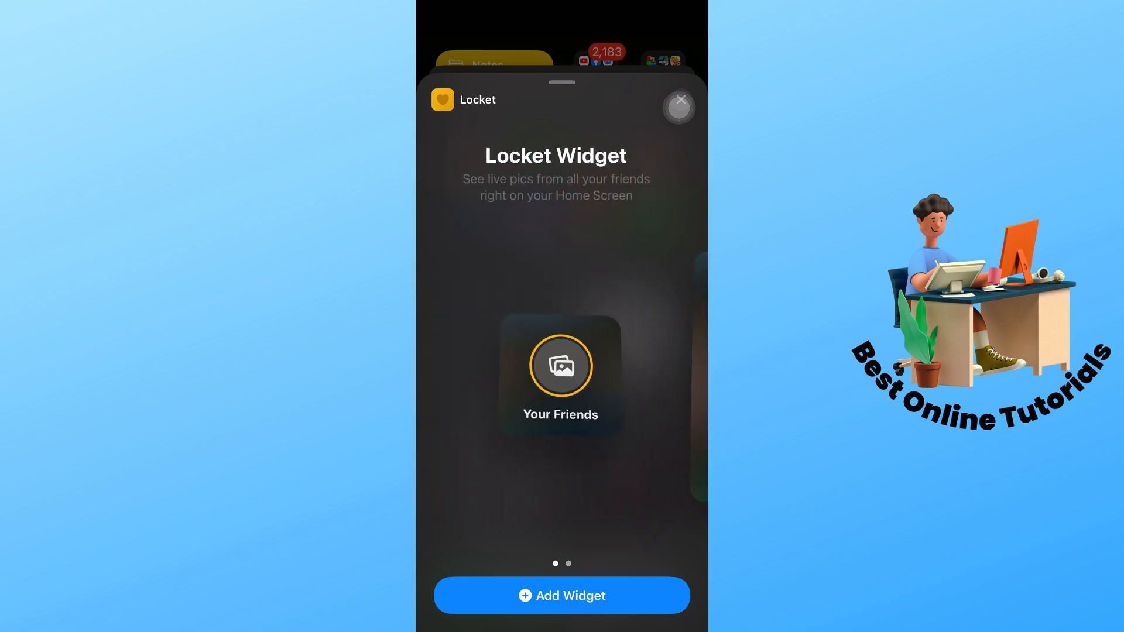
scroll("left", 3)
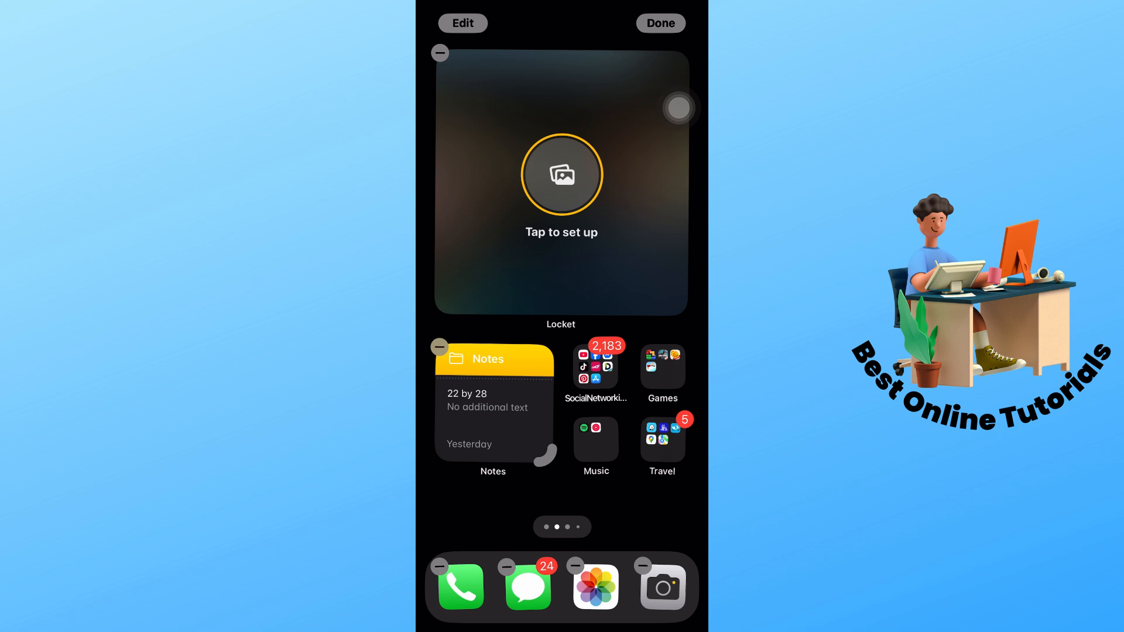
left_click(561, 174)
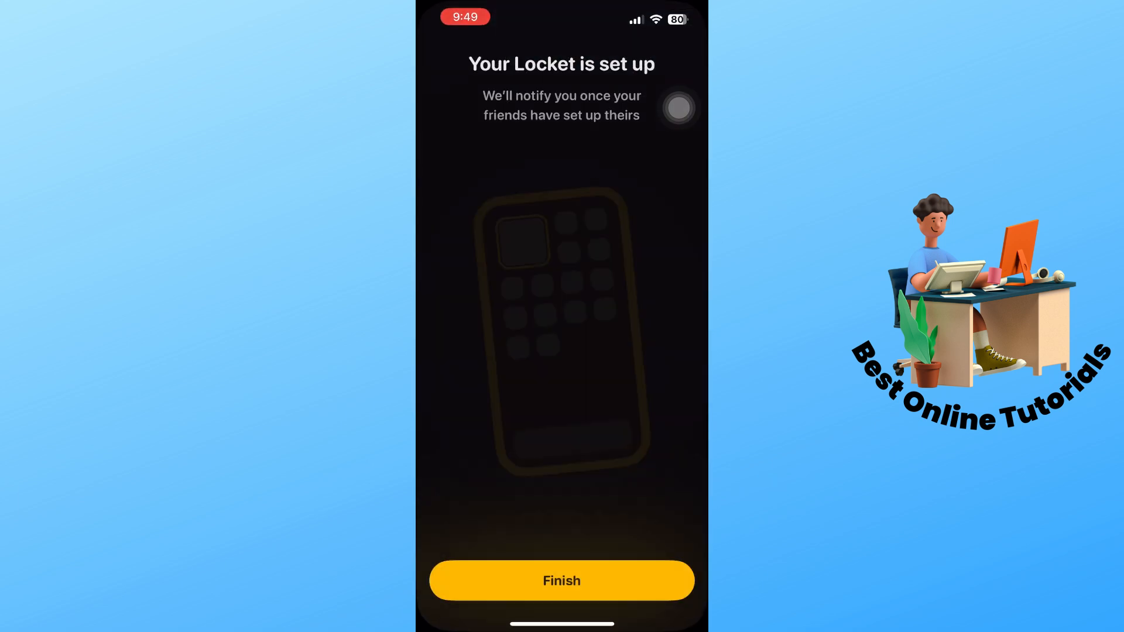
Finish setup granting camera access, then try the shutter, which asks to add a friend first
left_click(560, 581)
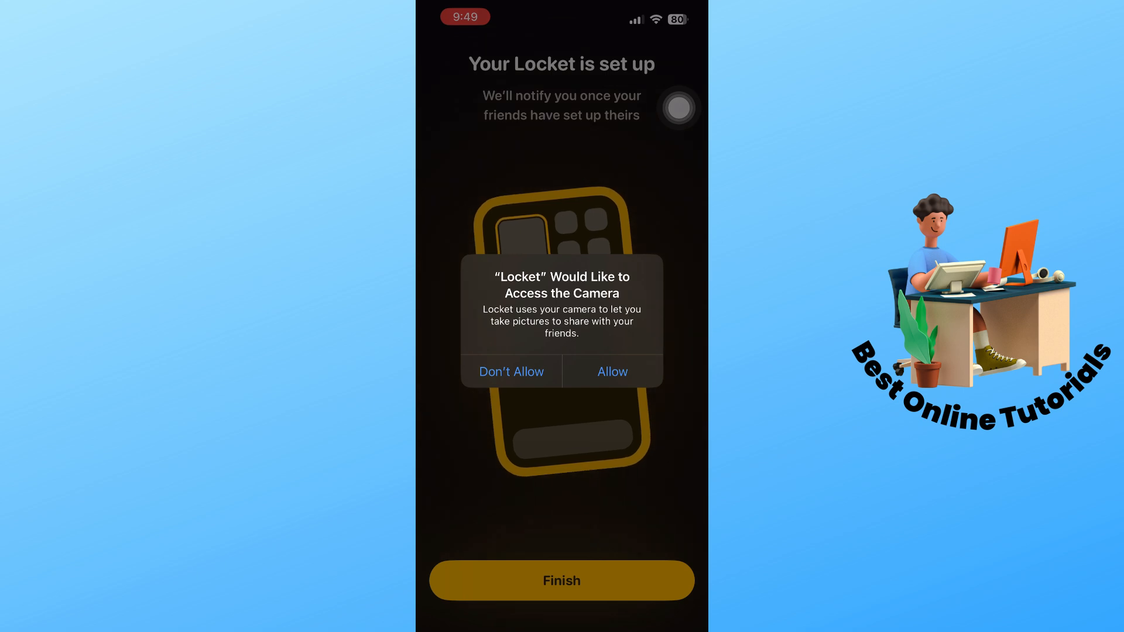
left_click(611, 371)
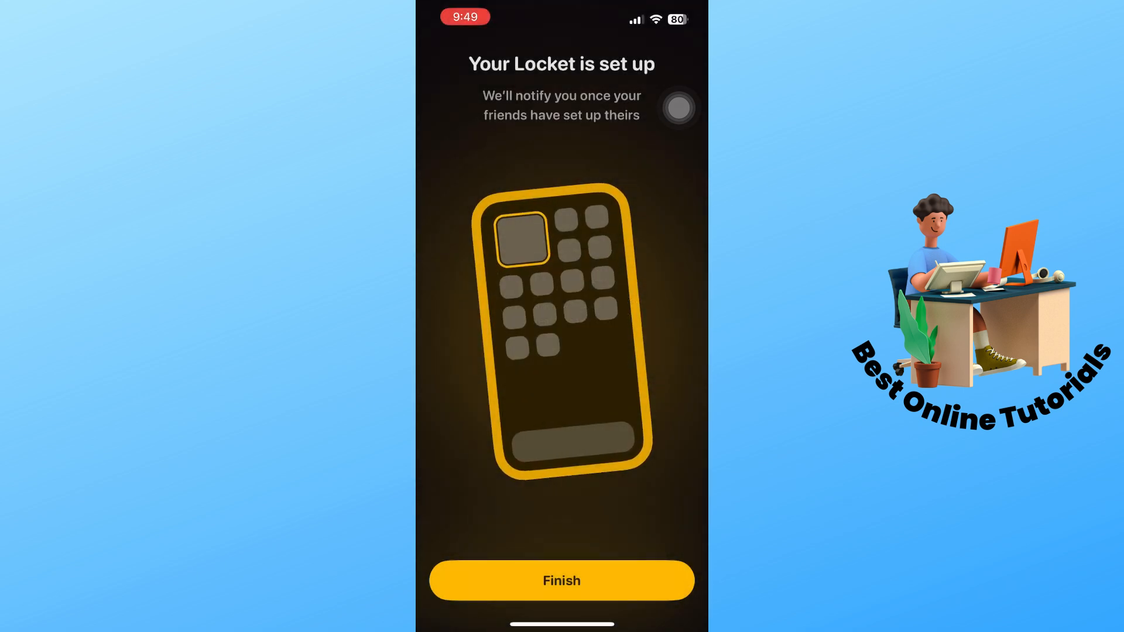
left_click(561, 581)
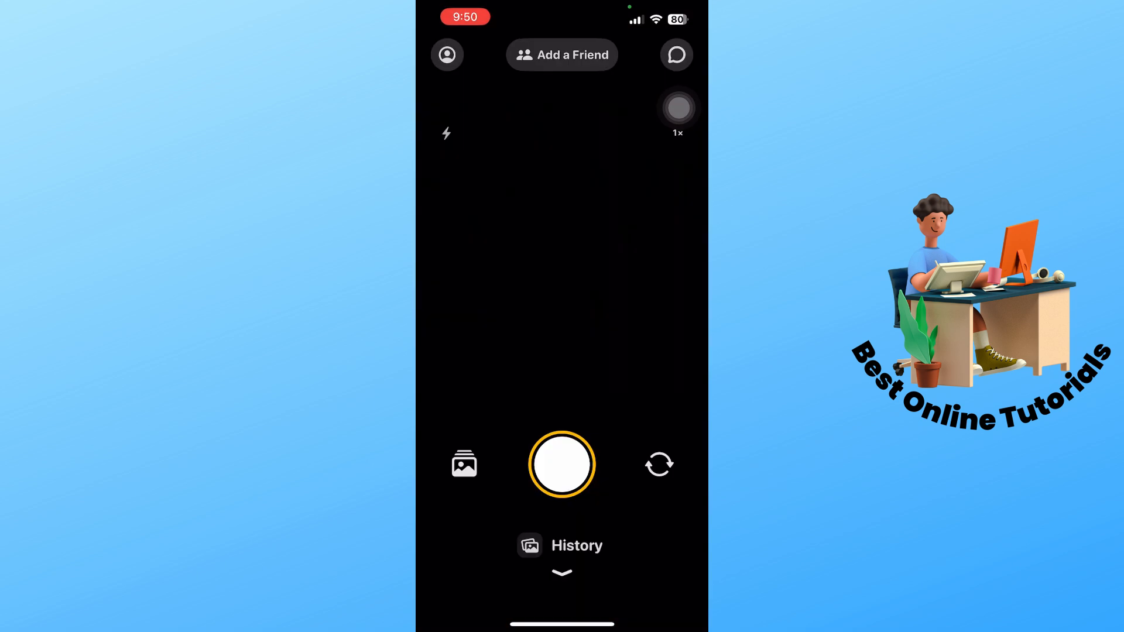
left_click(561, 463)
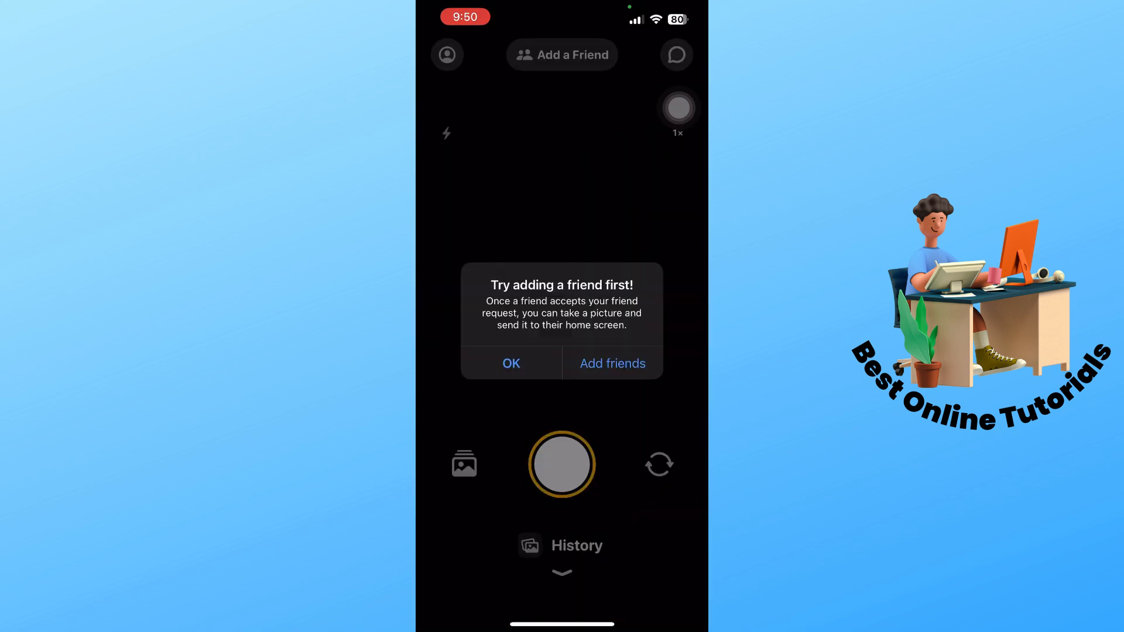